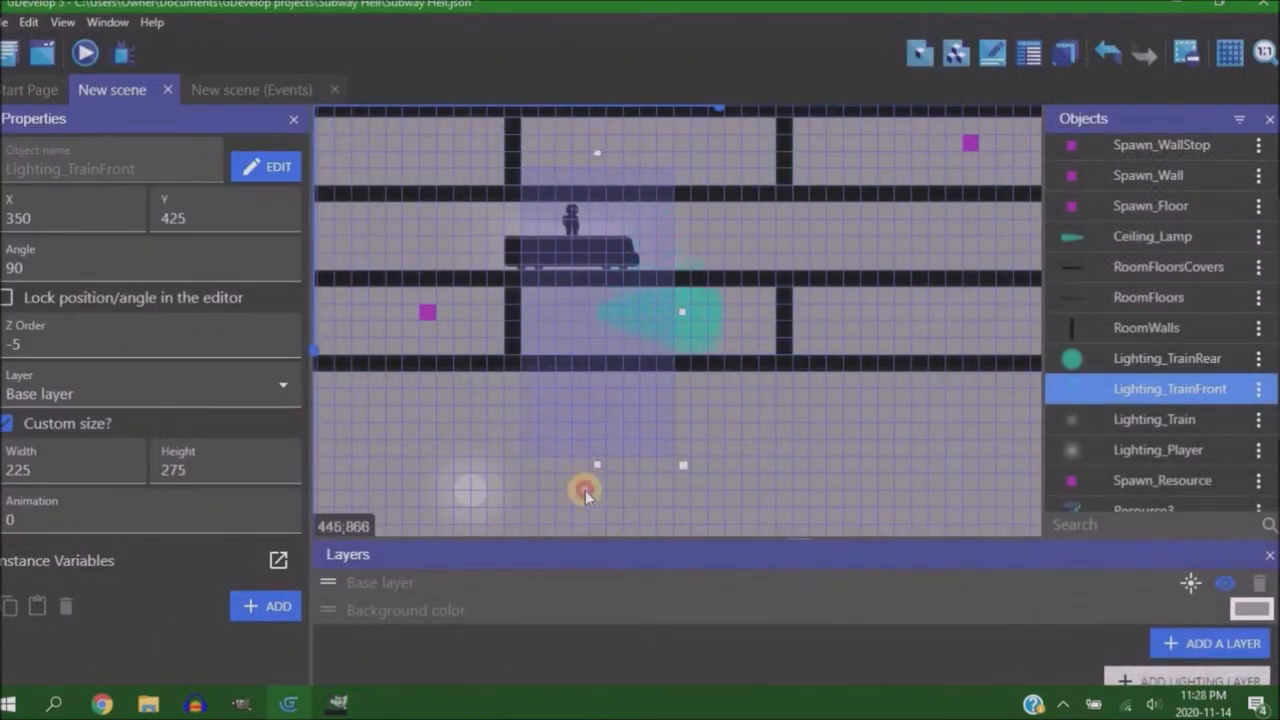
Begin adding a new Resource1 sprite object and start picking its animation image
{"action": "left_click", "coordinate": [84, 52]}
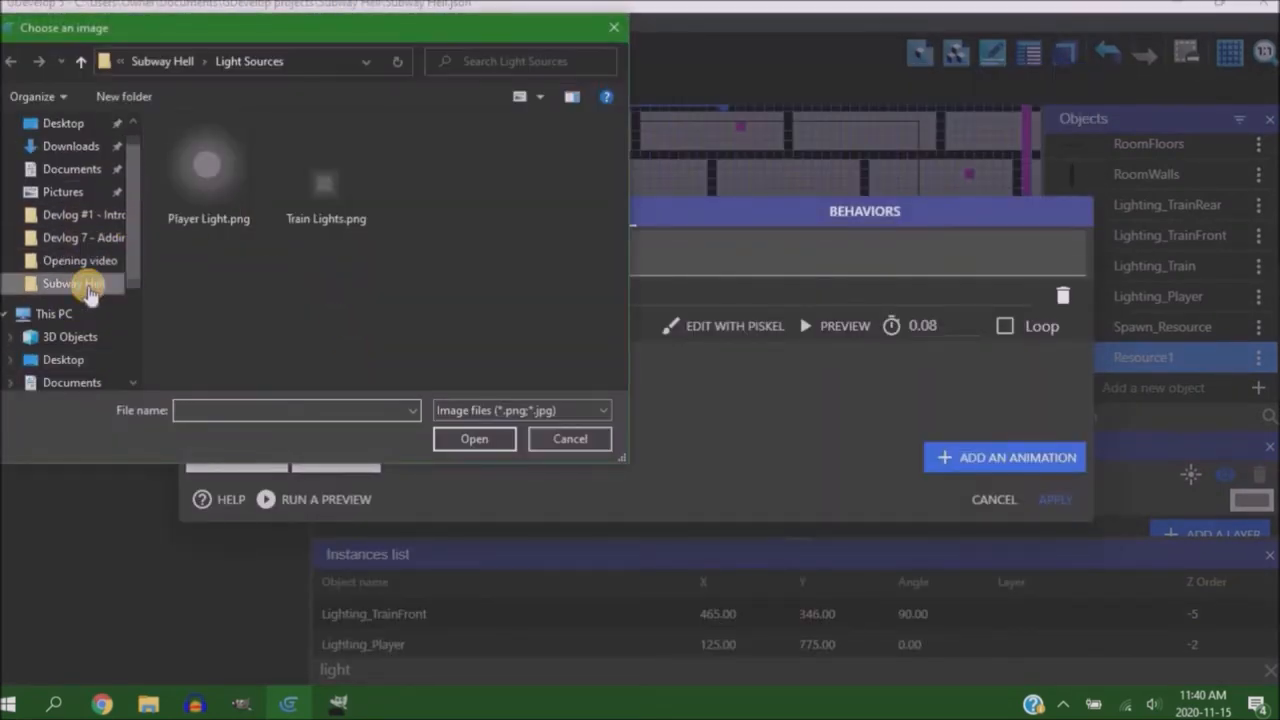
Assign Resource Stone.png from the Subway Hell Scene Objects folder as Resource1's animation
{"action": "left_click", "coordinate": [64, 124]}
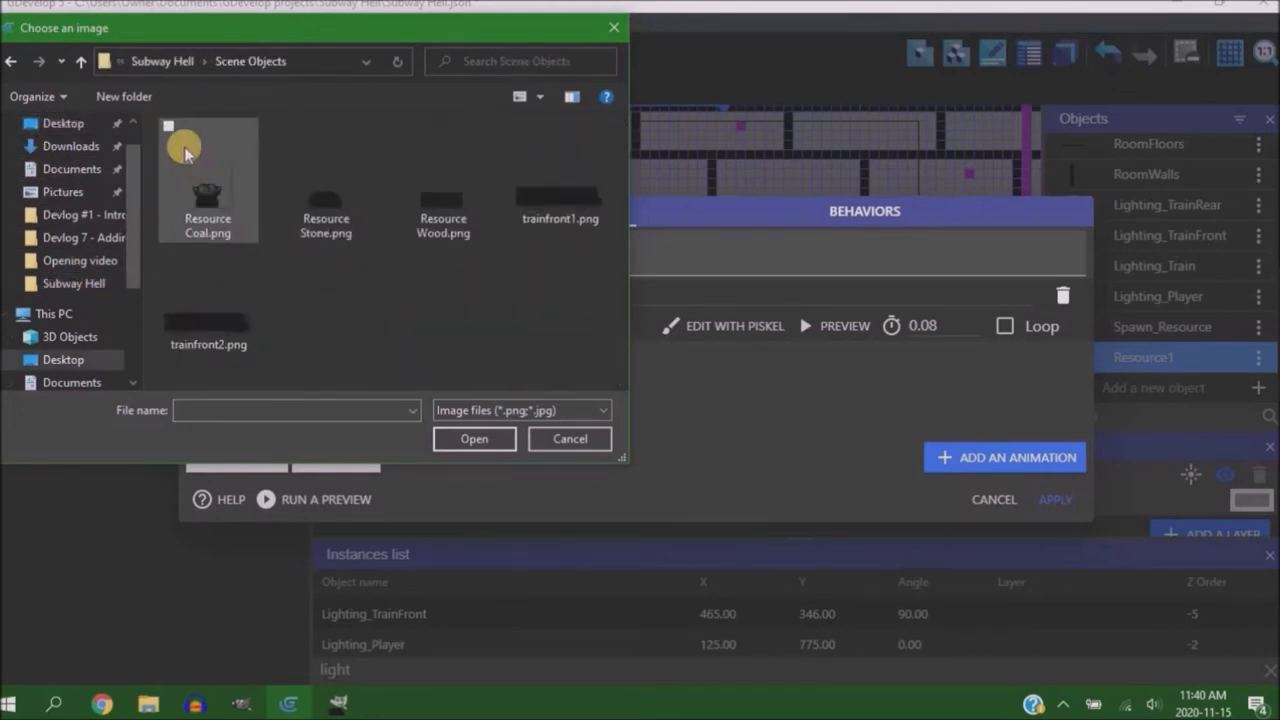
{"action": "left_click", "coordinate": [568, 438]}
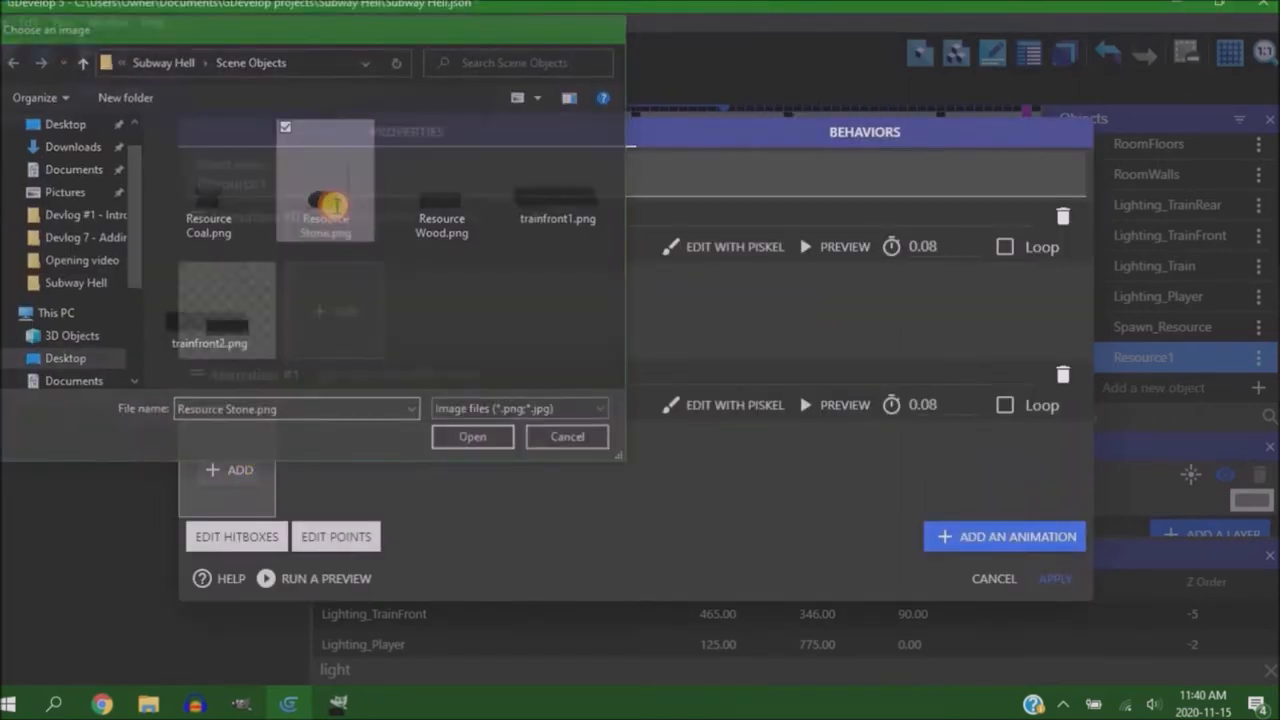
{"action": "left_click", "coordinate": [472, 436]}
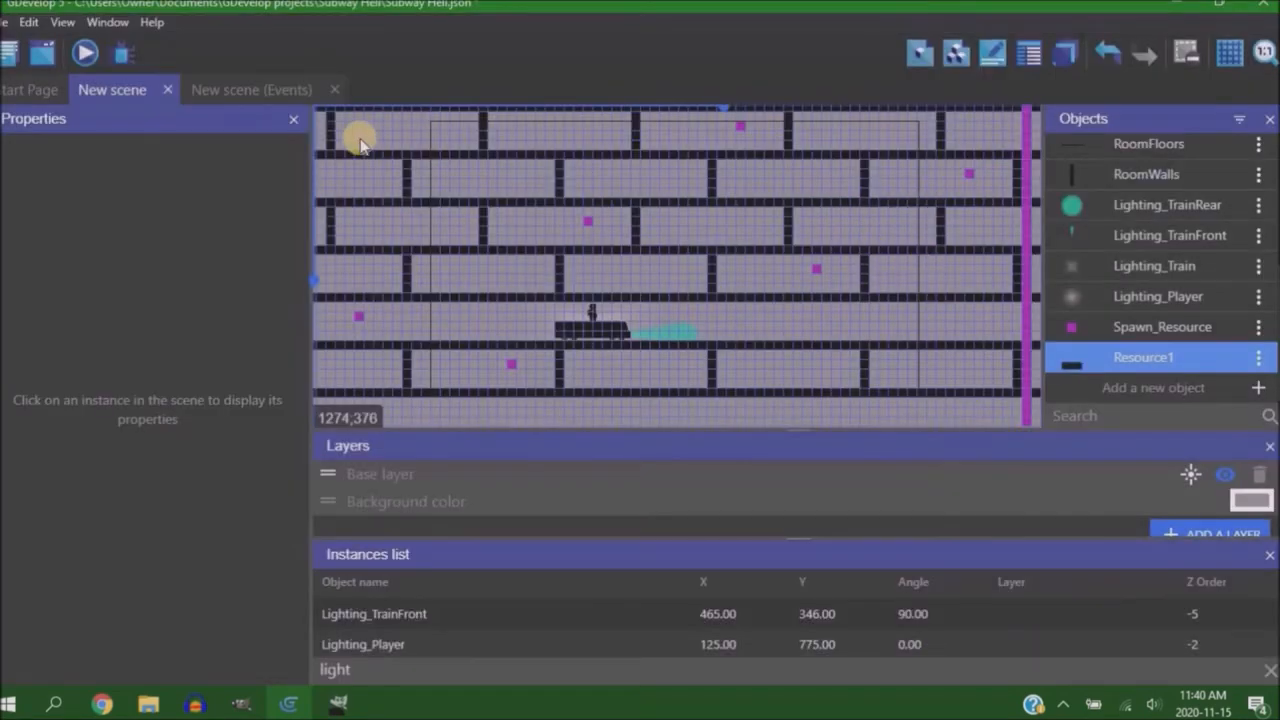
{"action": "mouse_move", "coordinate": [392, 210]}
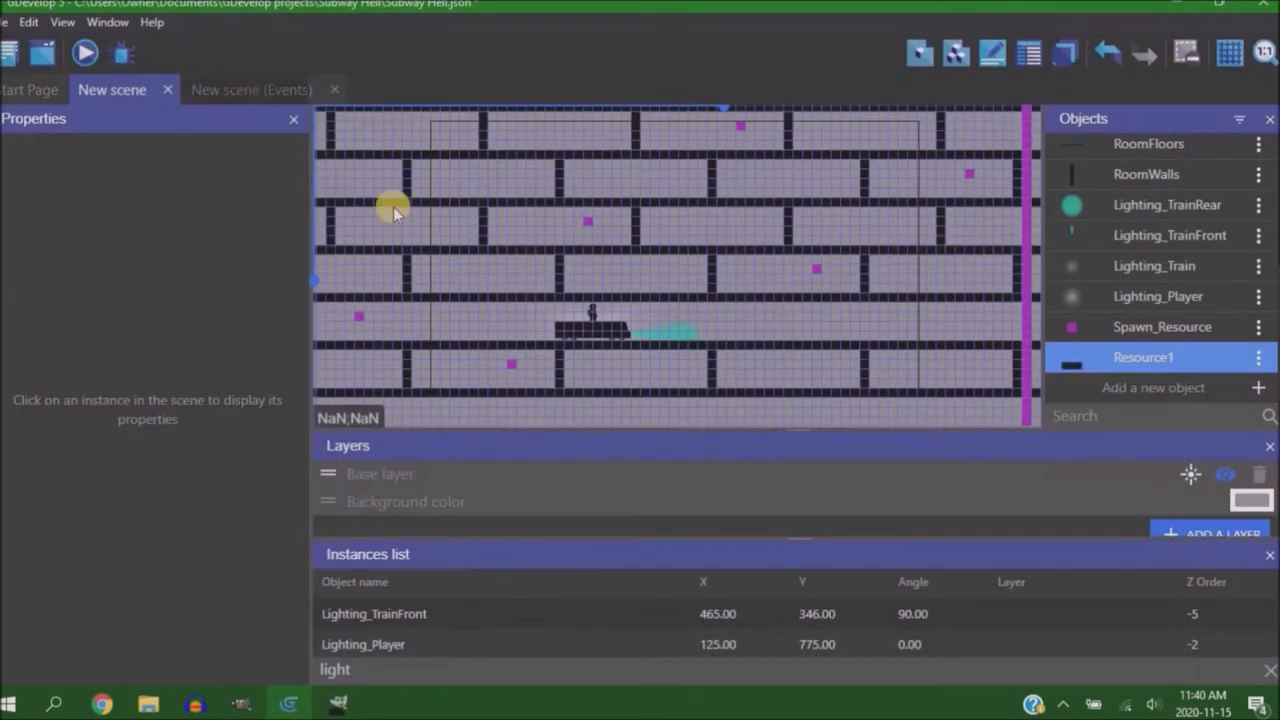
{"action": "left_click", "coordinate": [84, 52]}
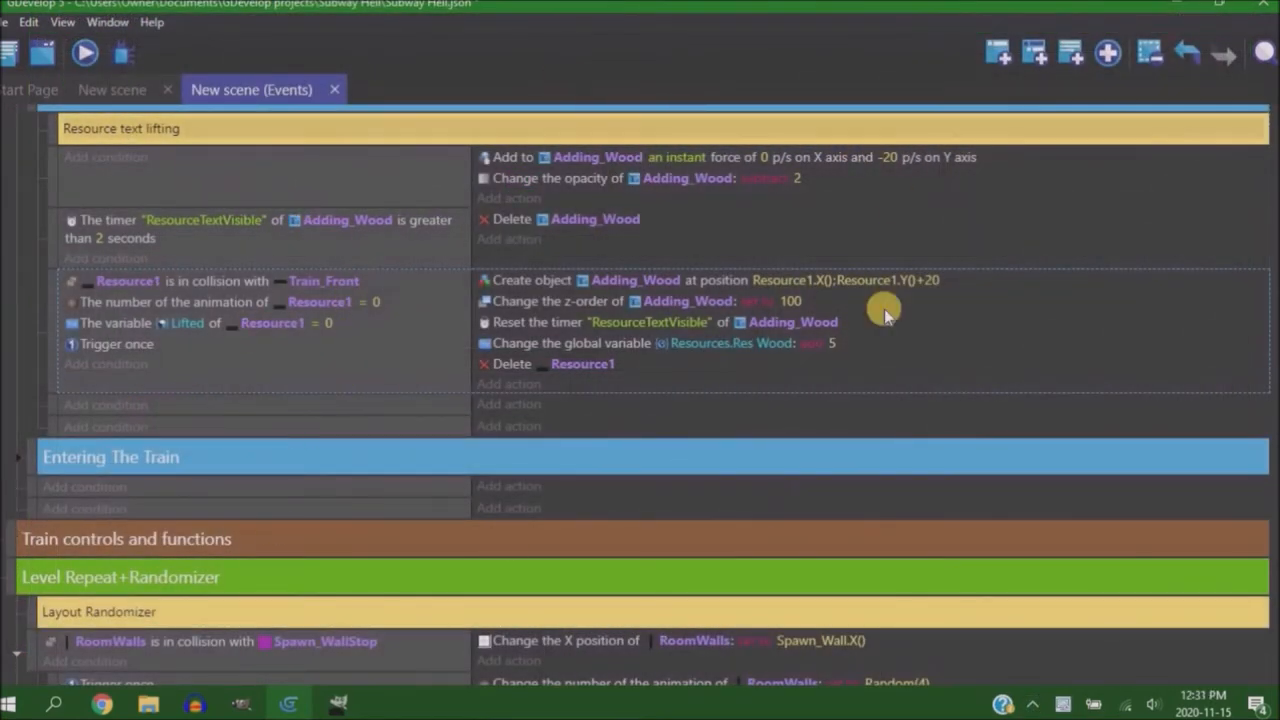
{"action": "mouse_move", "coordinate": [860, 440]}
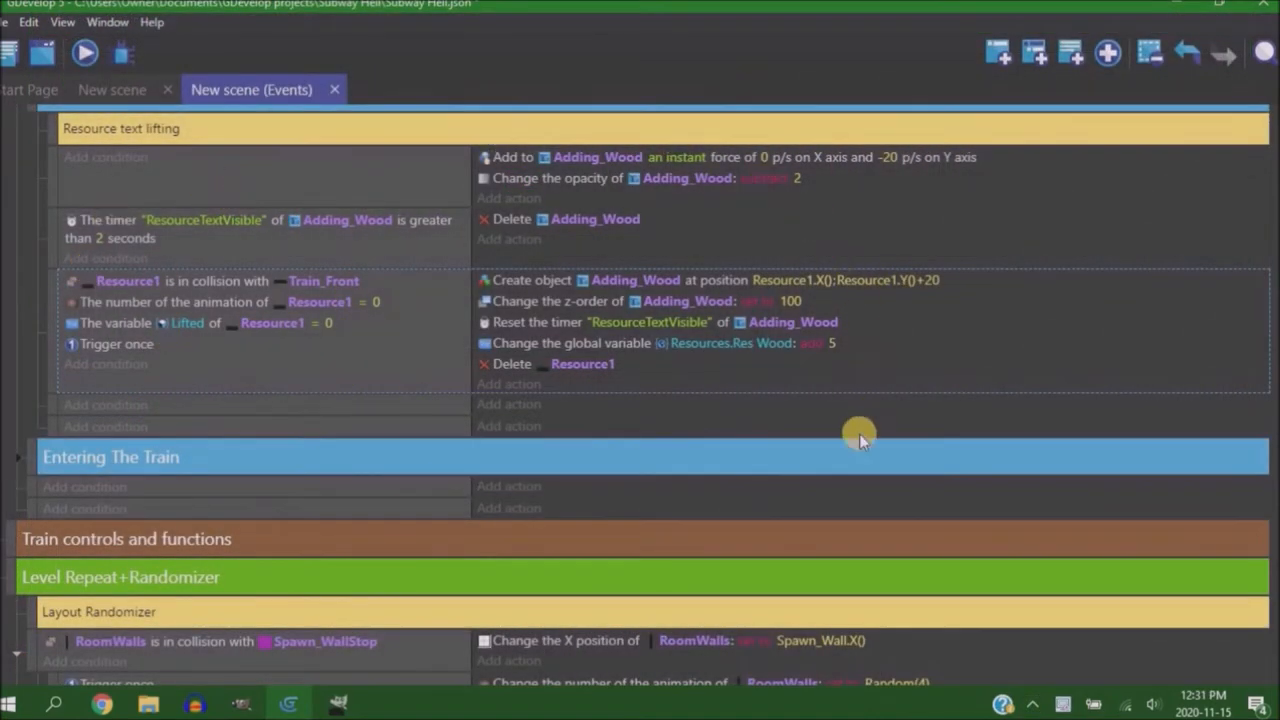
{"action": "left_click", "coordinate": [112, 88]}
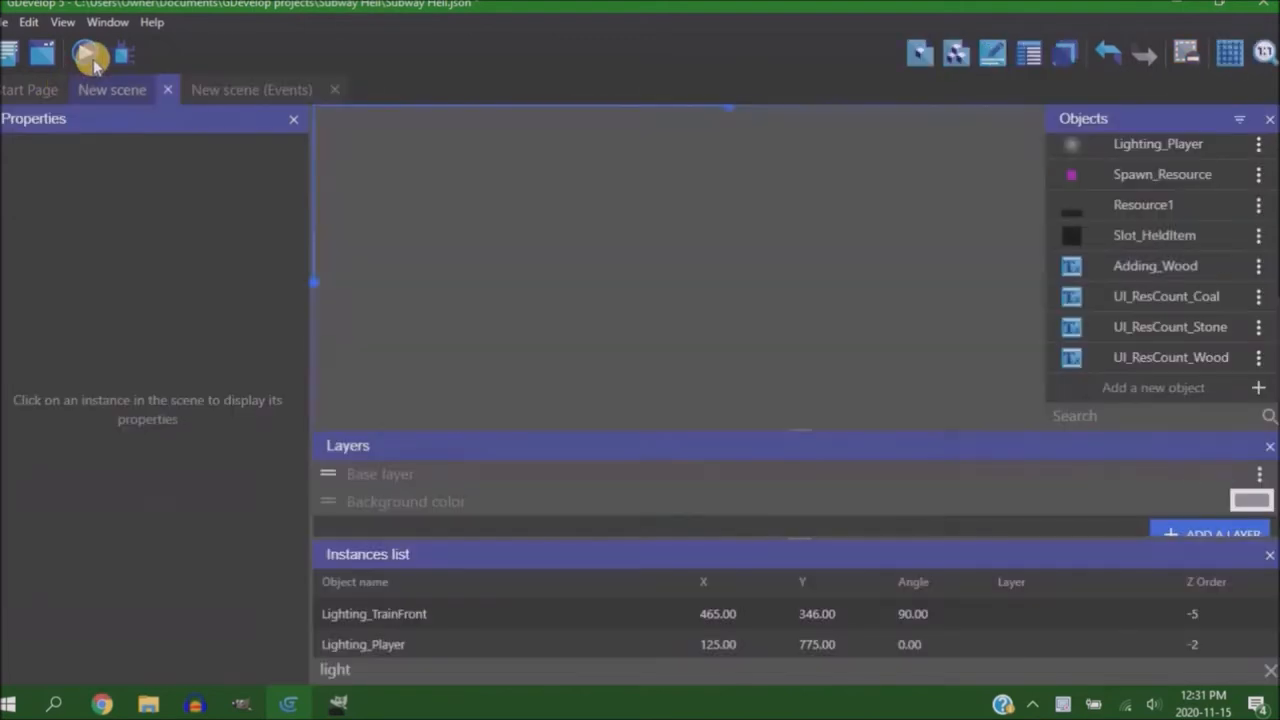
Launch a preview of the subway scene to test it
{"action": "left_click", "coordinate": [90, 56]}
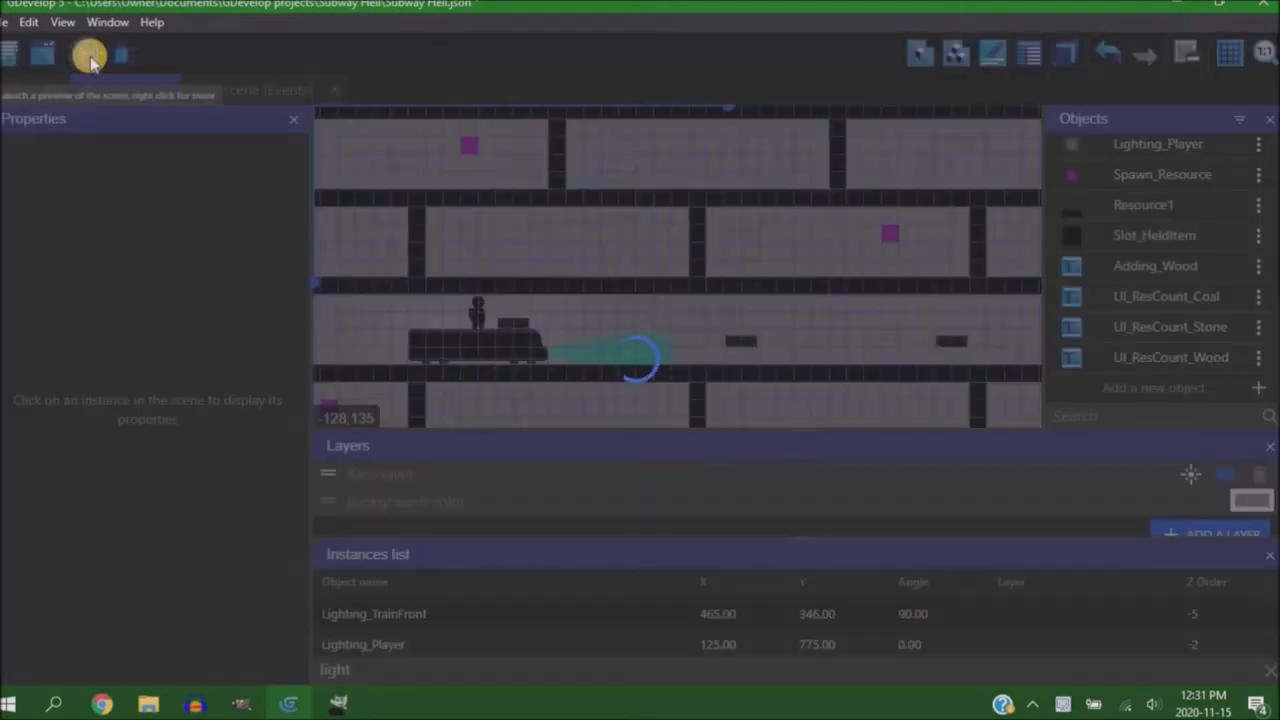
{"action": "left_click", "coordinate": [88, 54]}
{"action": "type", "text": "Camera Lead"}
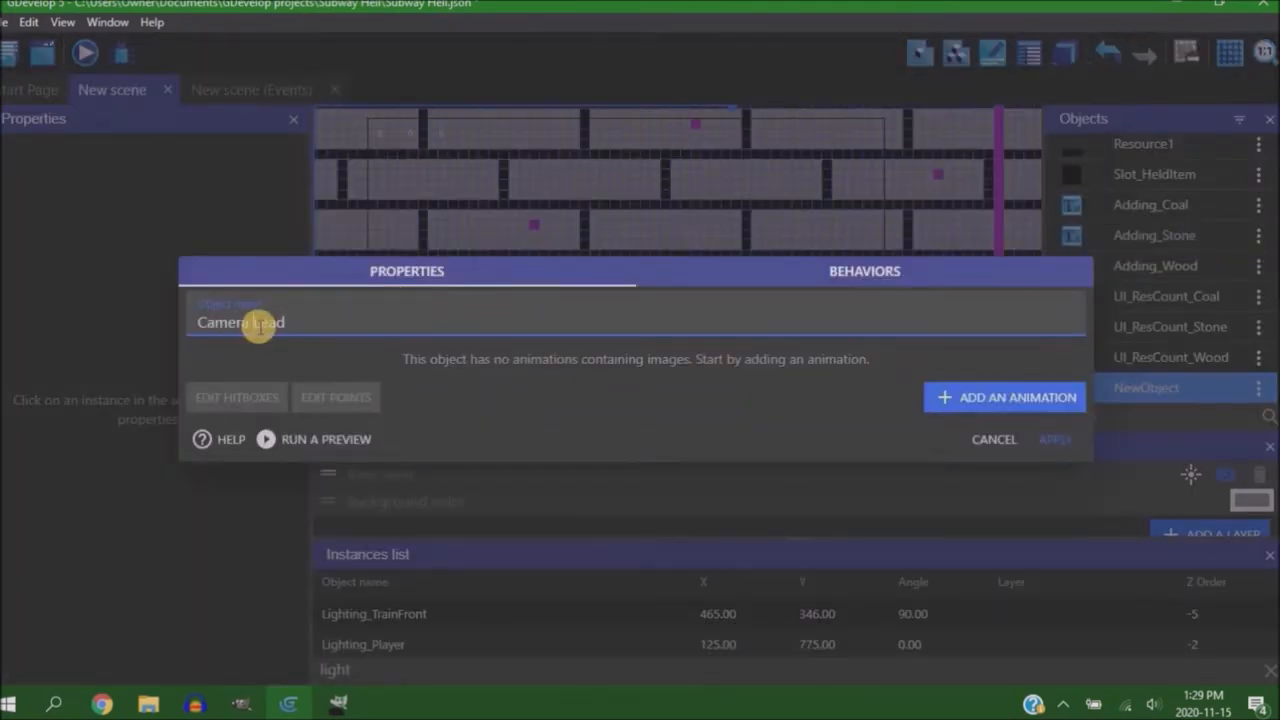
Give the CameraLead object an animation using the purple-dot image from the Atomic Trail folder
{"action": "left_click", "coordinate": [1016, 396]}
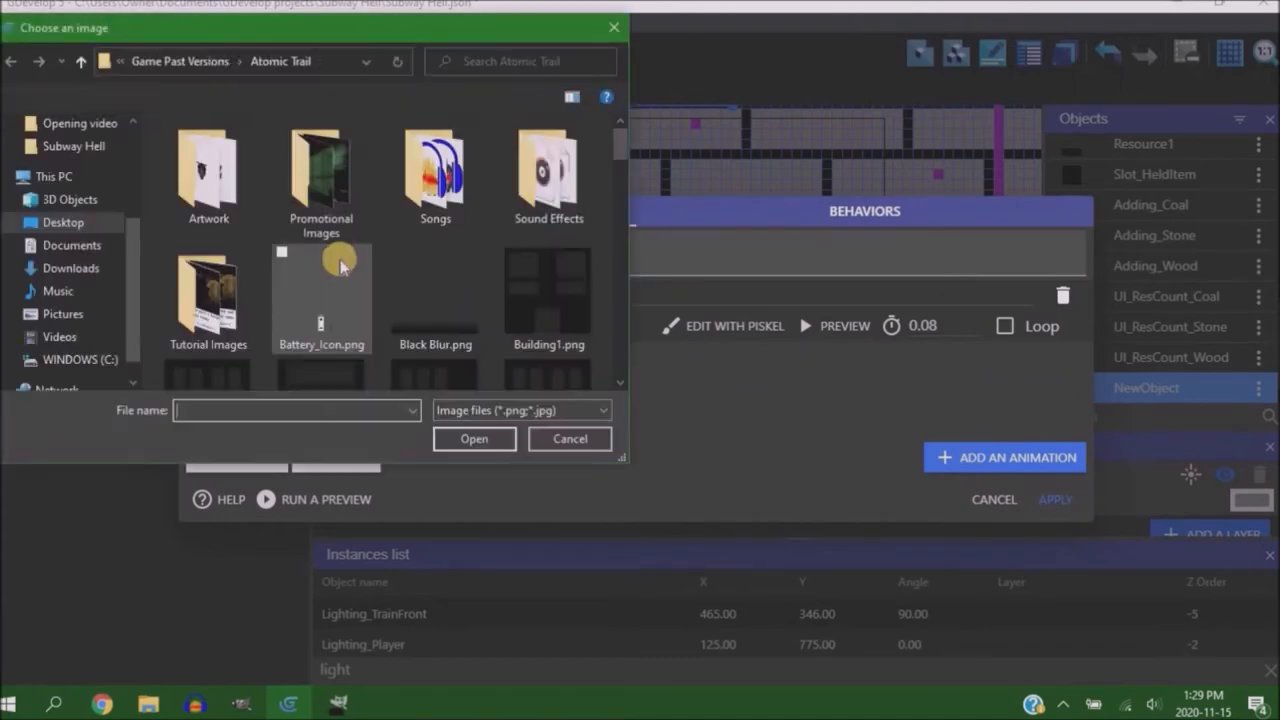
{"action": "scroll", "scroll_direction": "down", "scroll_amount": 3}
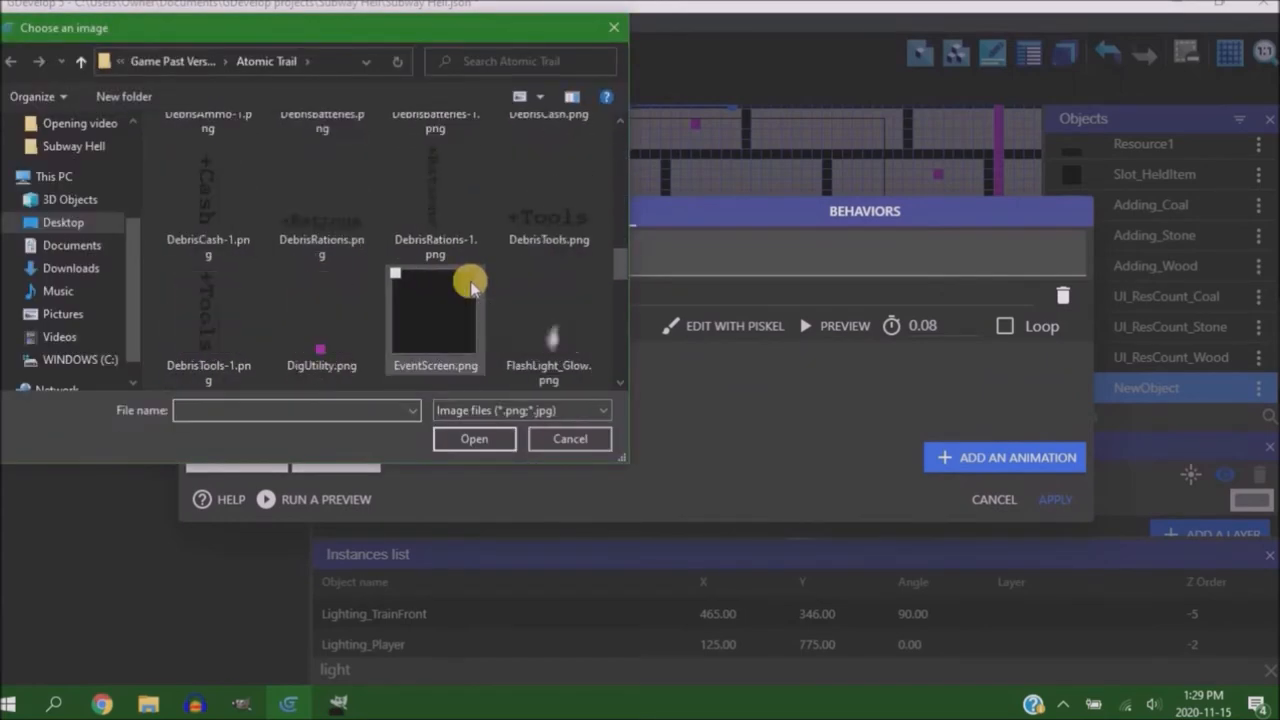
{"action": "left_click", "coordinate": [568, 440]}
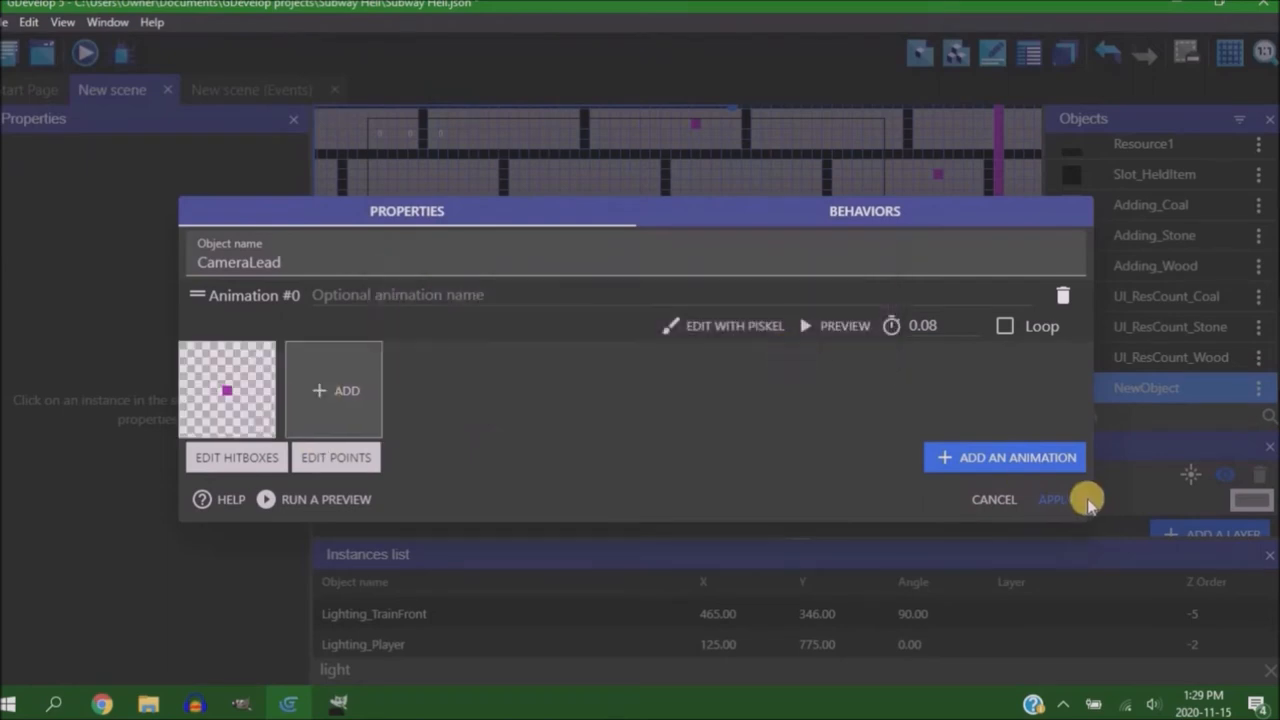
Add a new UI layer to the scene for the screen-boundary boxing
{"action": "left_click", "coordinate": [1052, 500]}
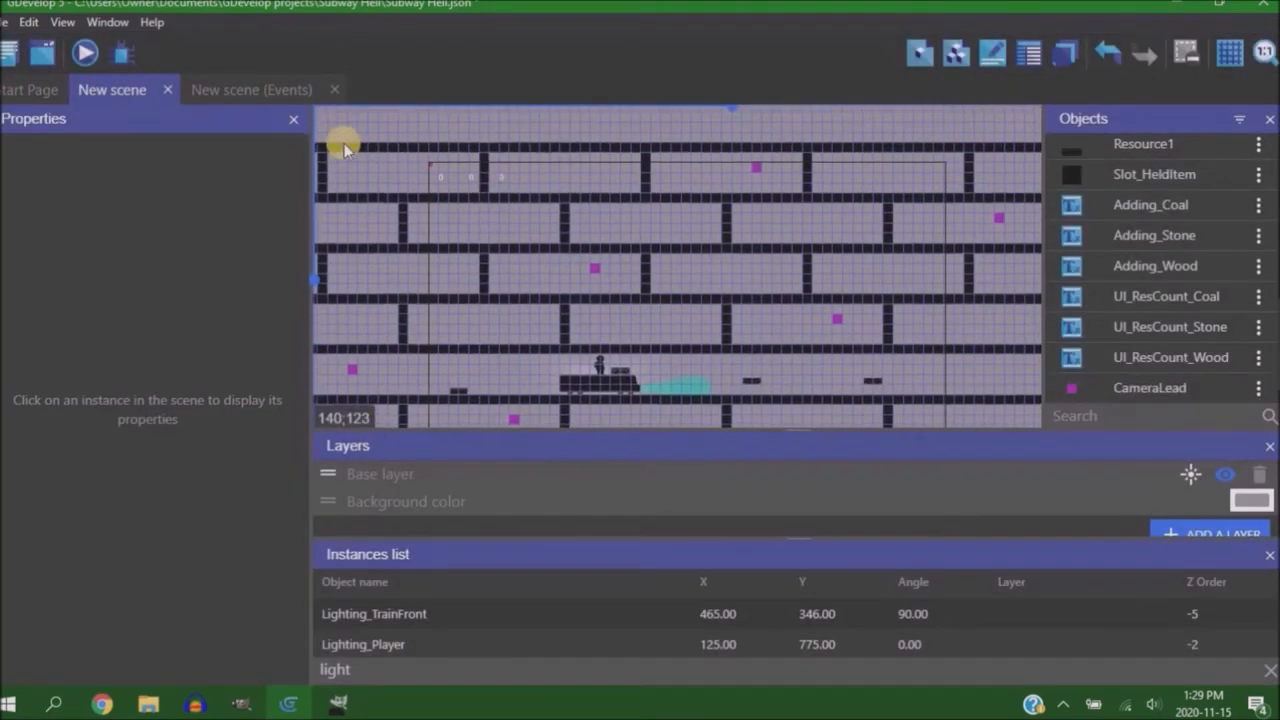
{"action": "left_click", "coordinate": [704, 376]}
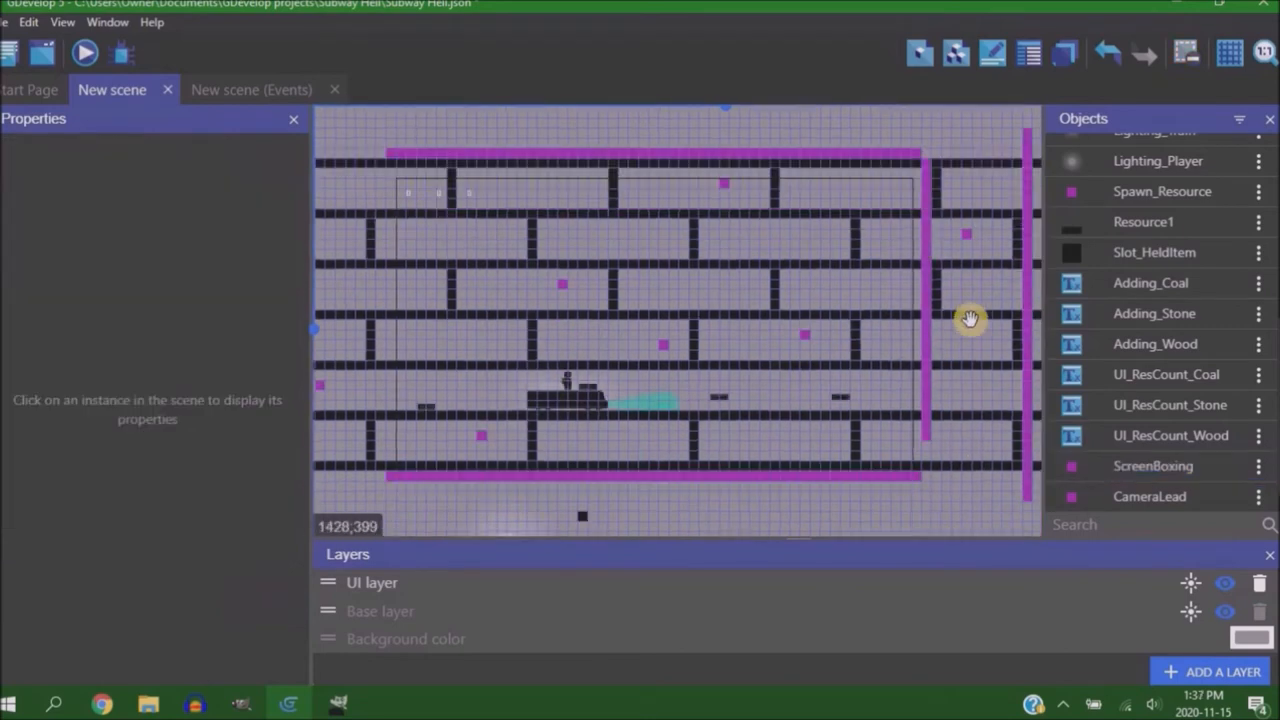
Fit the ScreenBoxing frame around the camera view and preview the subway level
{"action": "left_click", "coordinate": [878, 380]}
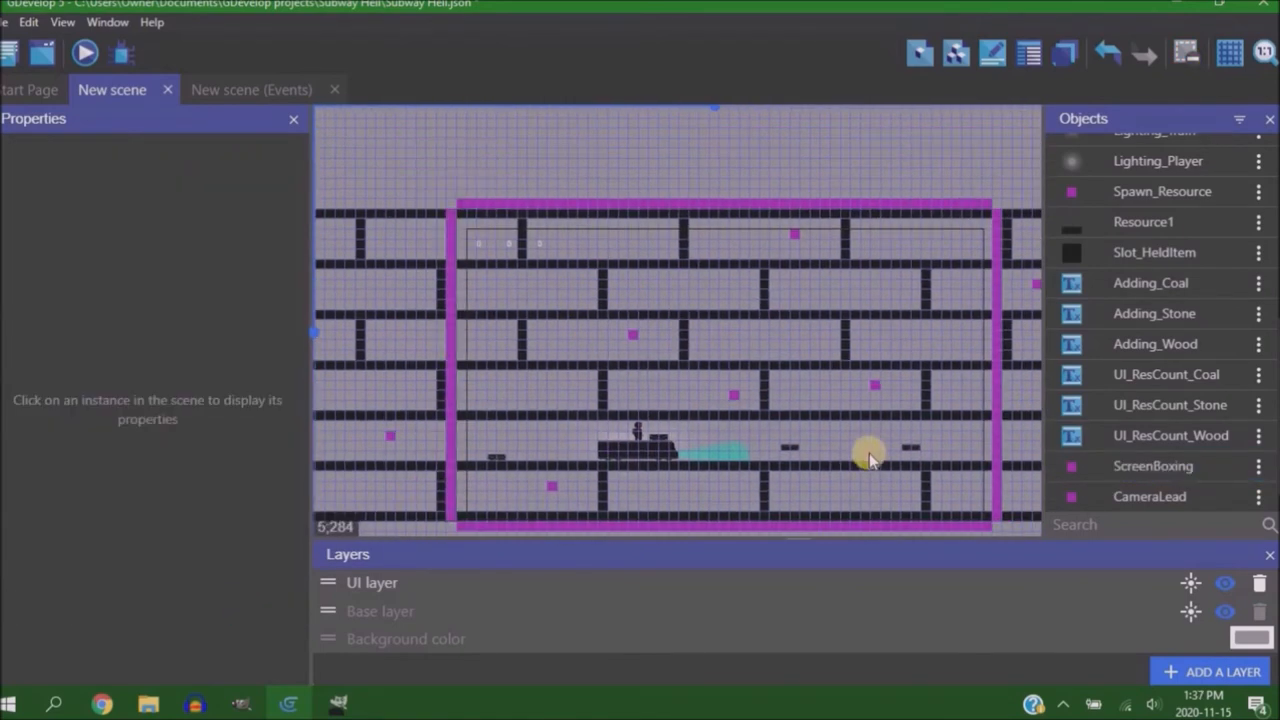
{"action": "left_click", "coordinate": [84, 52]}
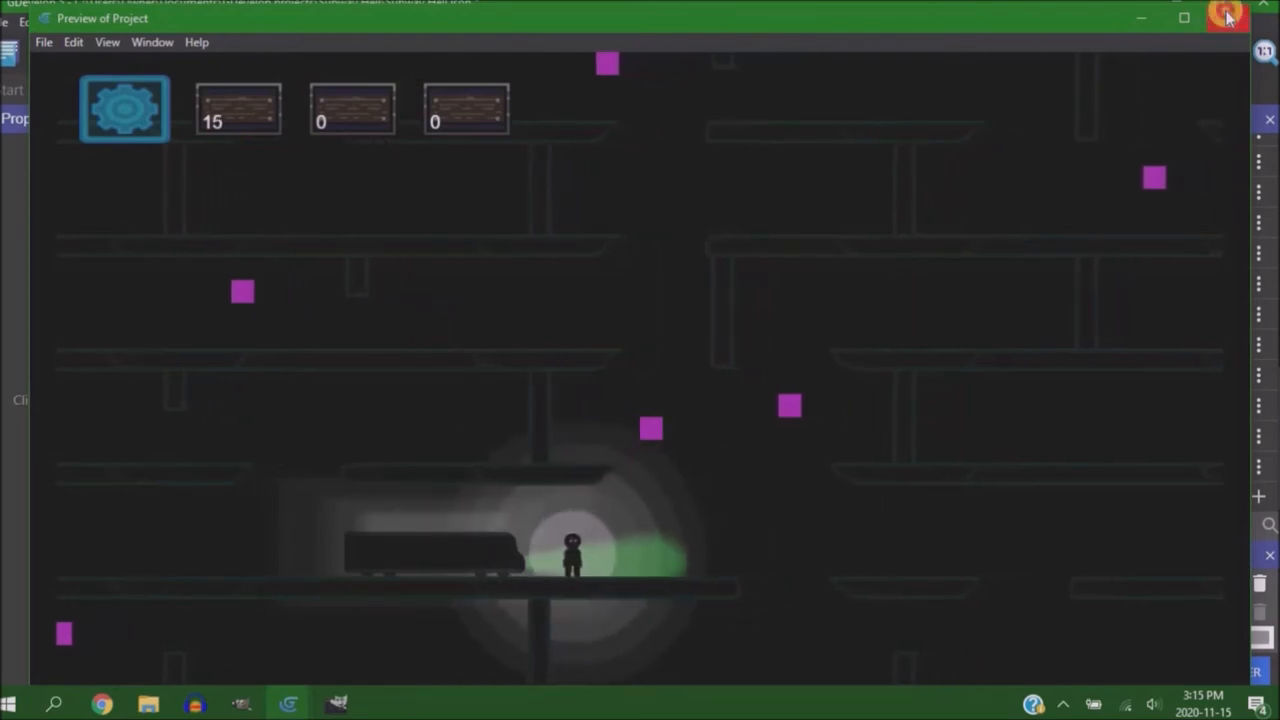
Switch the game preview window to Full Screen from the View menu
{"action": "left_click", "coordinate": [1228, 18]}
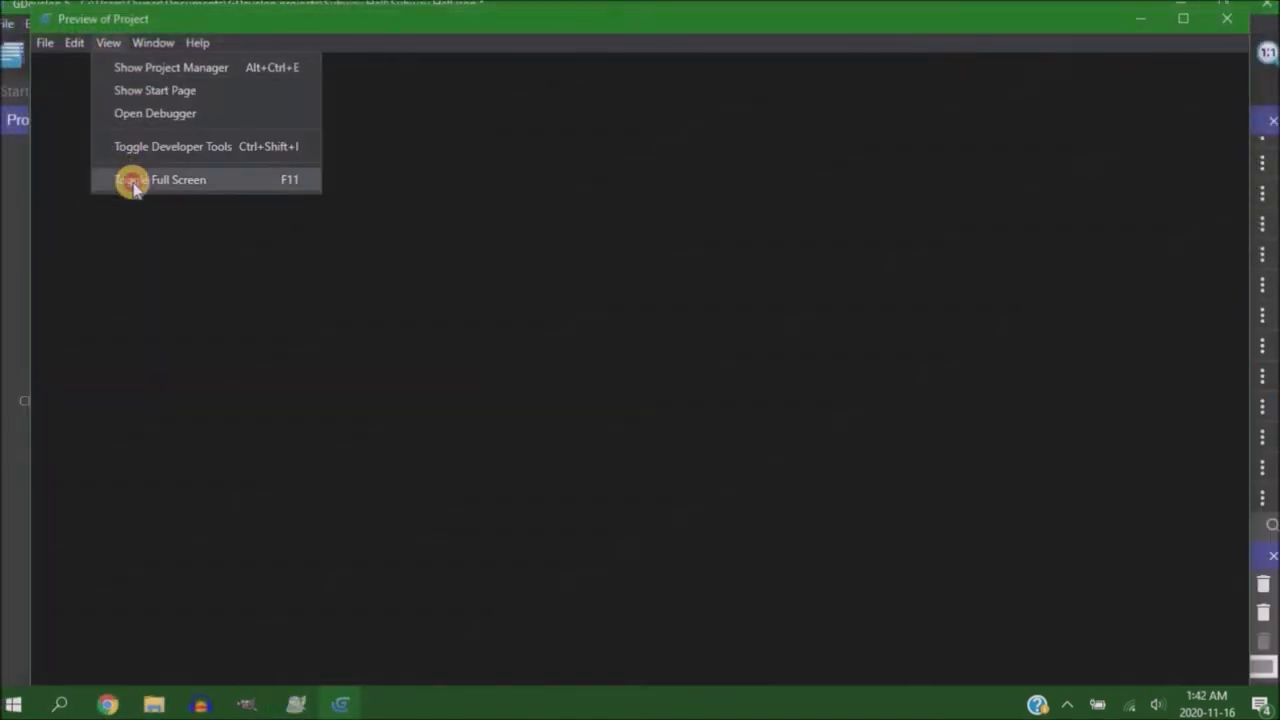
{"action": "left_click", "coordinate": [178, 180]}
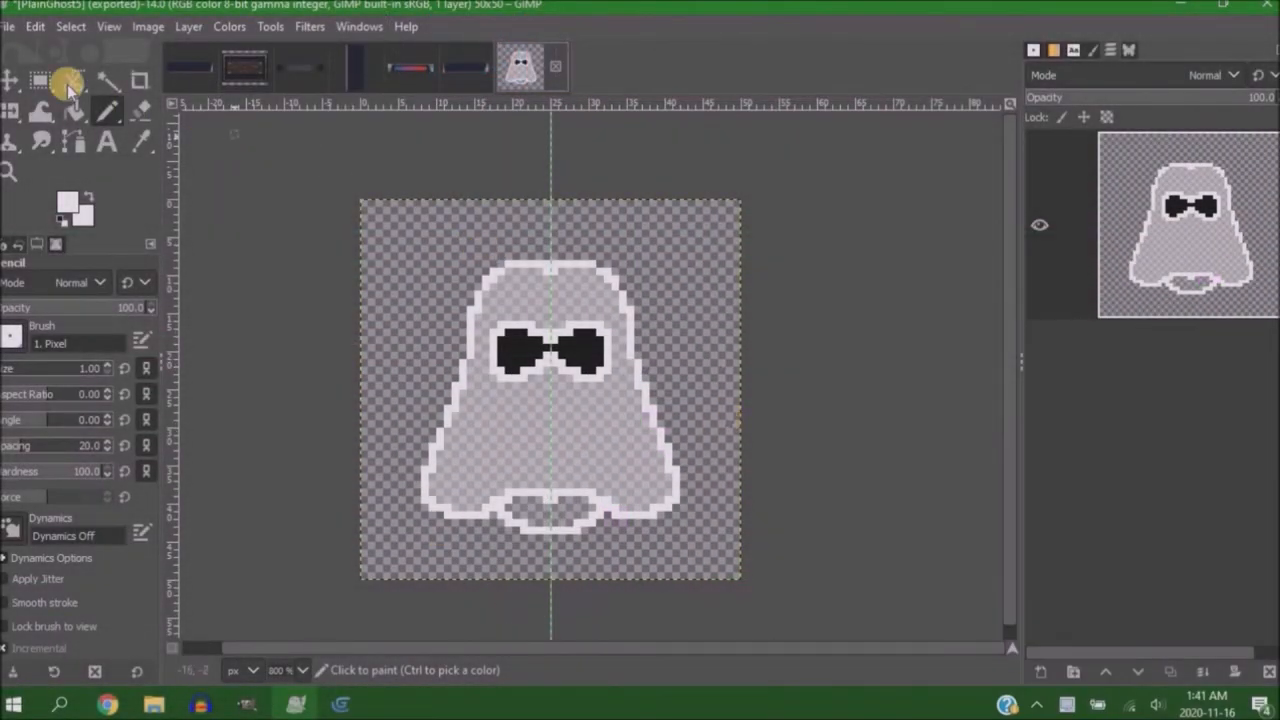
Touch up the pixel-art ghost enemy sprite with the 1-pixel Pencil tool
{"action": "left_click", "coordinate": [40, 80]}
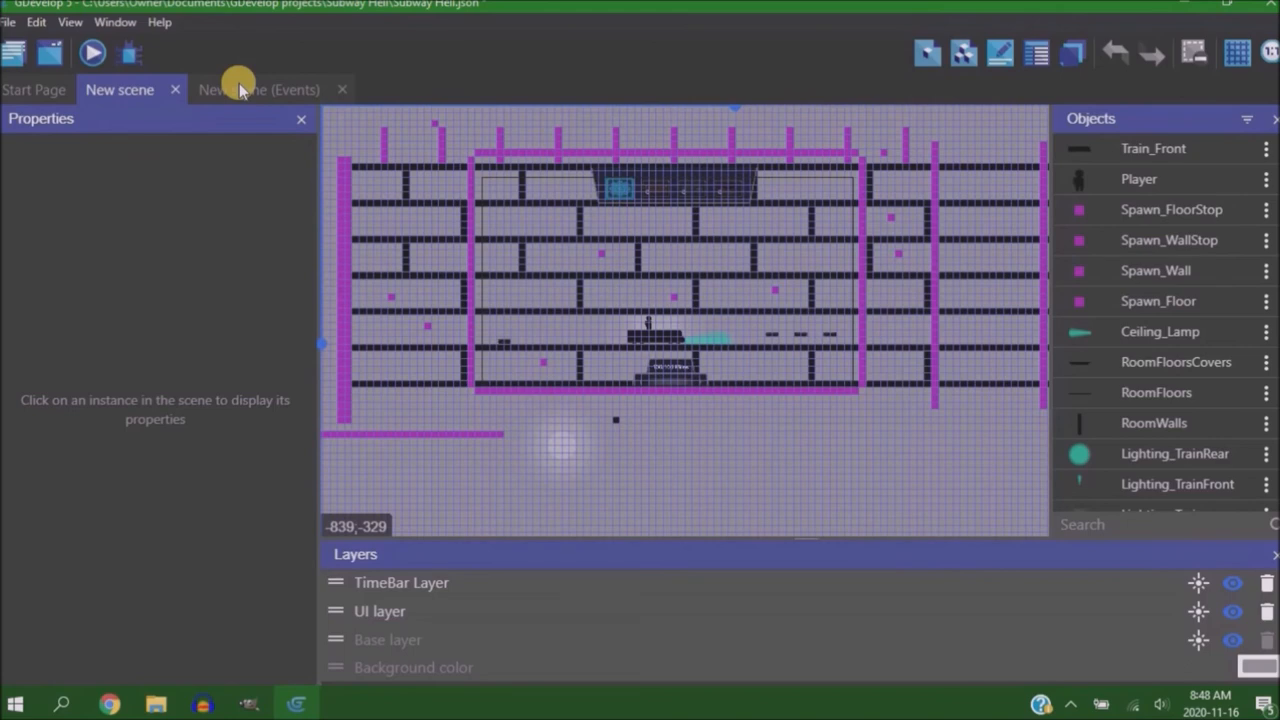
Preview ghosts spawning toward the train in full screen as miles drop to 90/100, then close it
{"action": "left_click", "coordinate": [106, 42]}
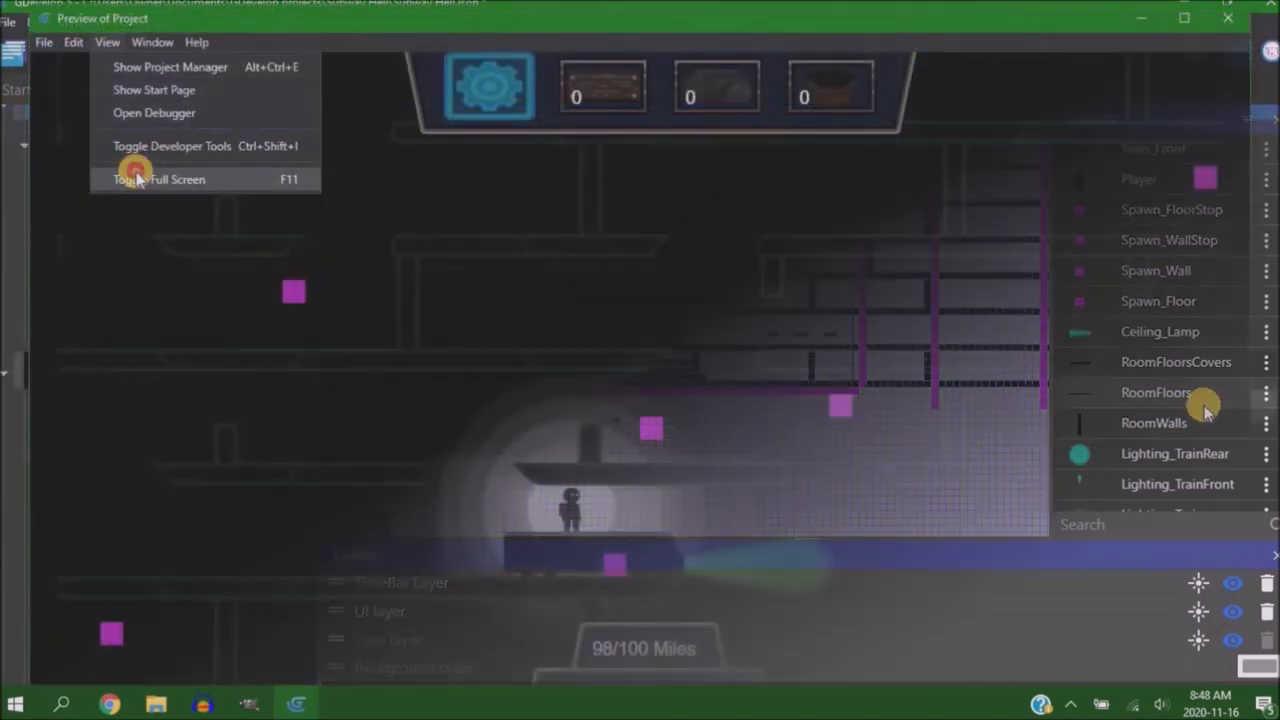
{"action": "left_click", "coordinate": [160, 180]}
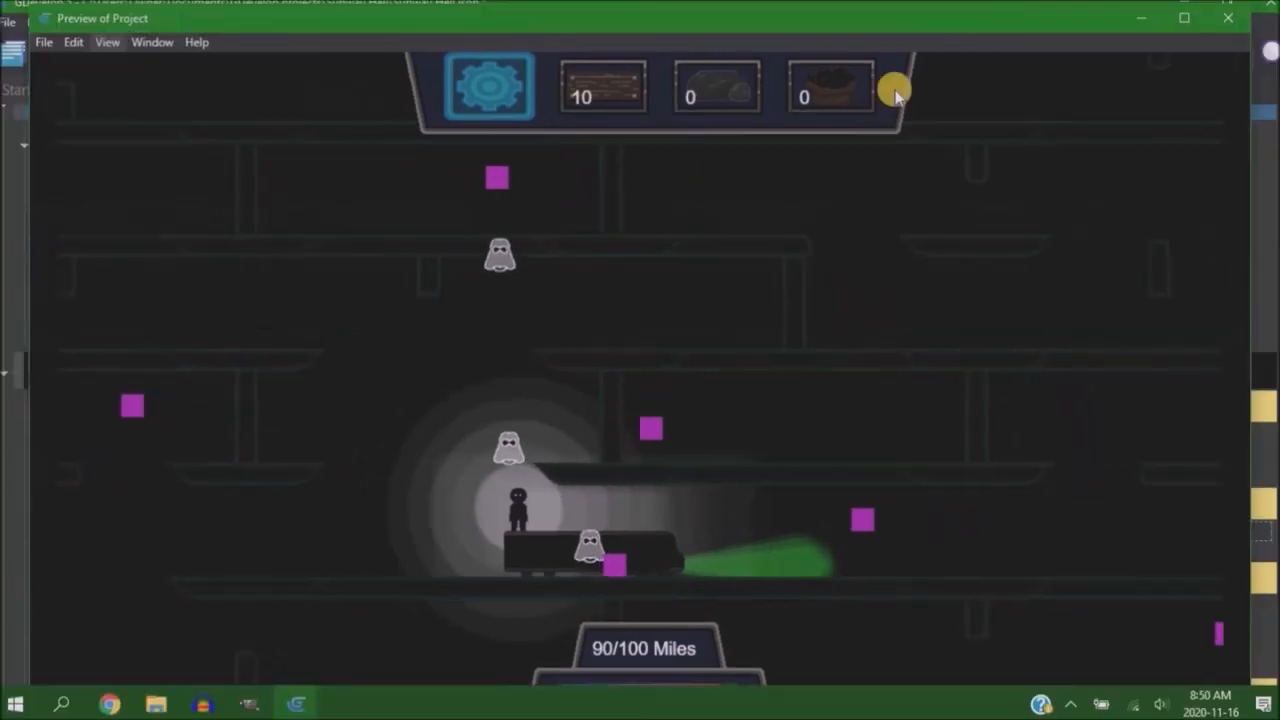
{"action": "left_click", "coordinate": [1228, 18]}
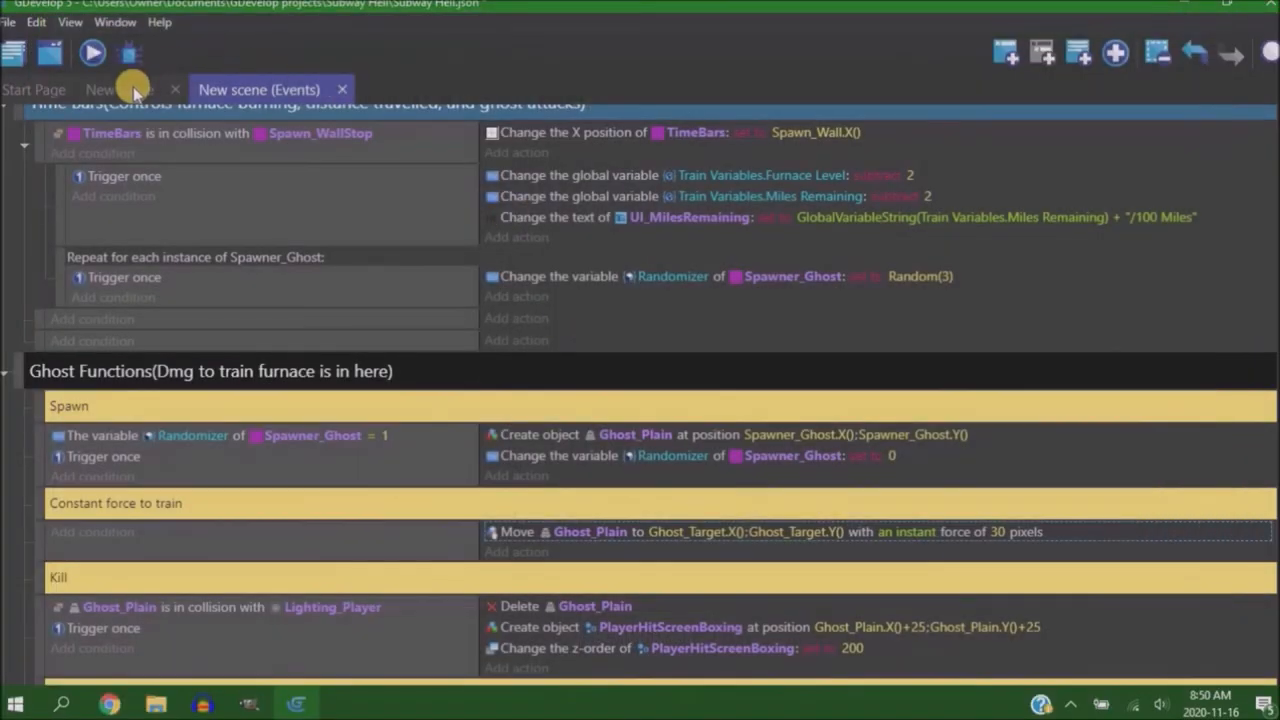
Select the Spawner_Ghost instance in the scene layout and choose its layer in Properties
{"action": "left_click", "coordinate": [120, 88]}
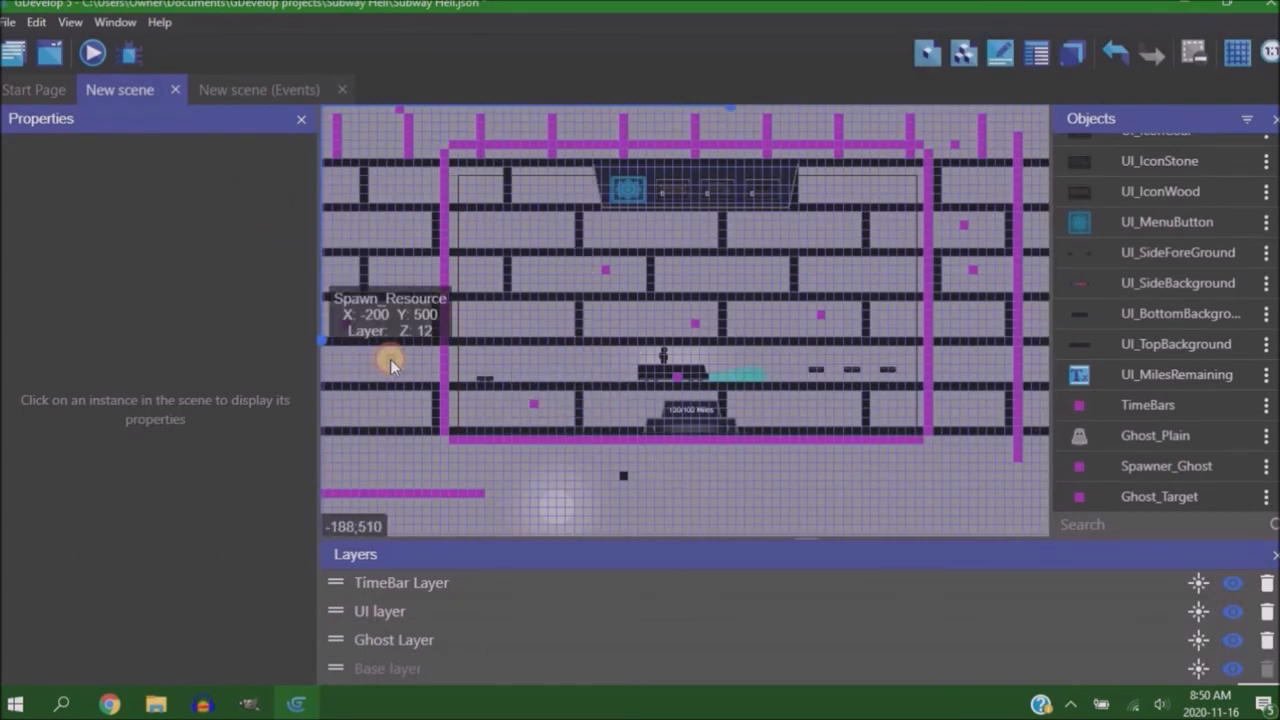
{"action": "left_click", "coordinate": [390, 360]}
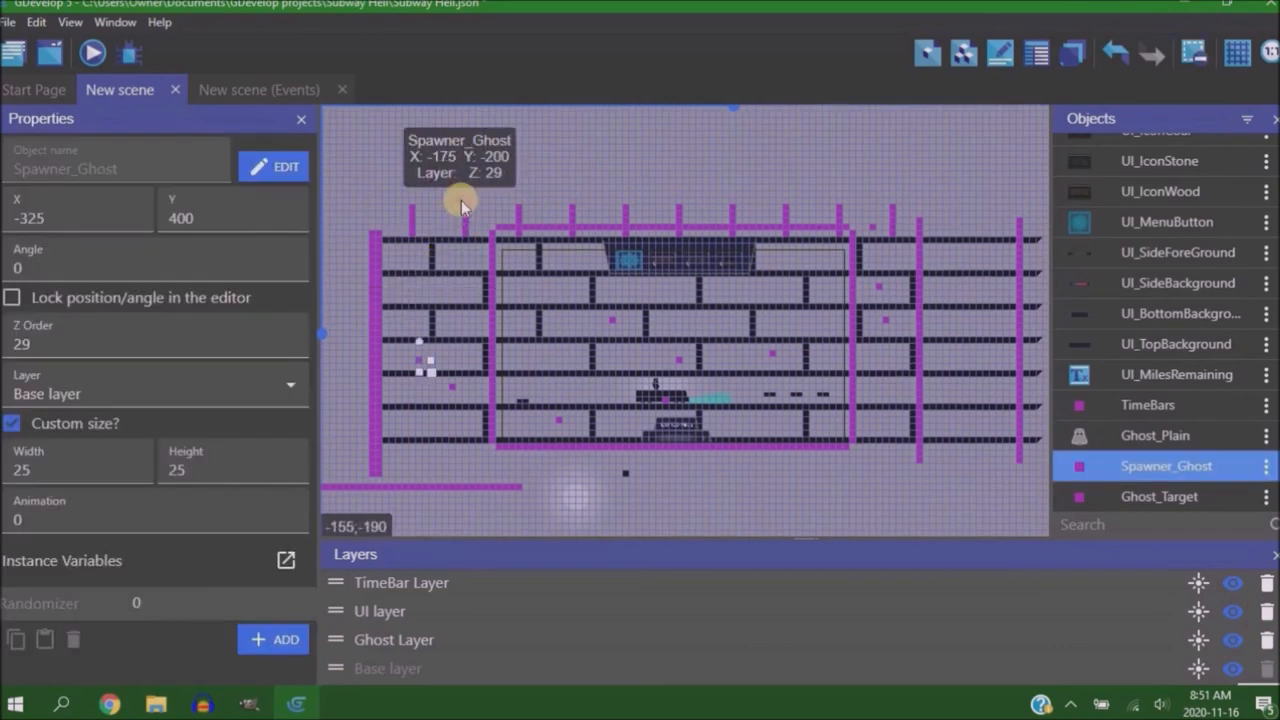
{"action": "mouse_move", "coordinate": [876, 230]}
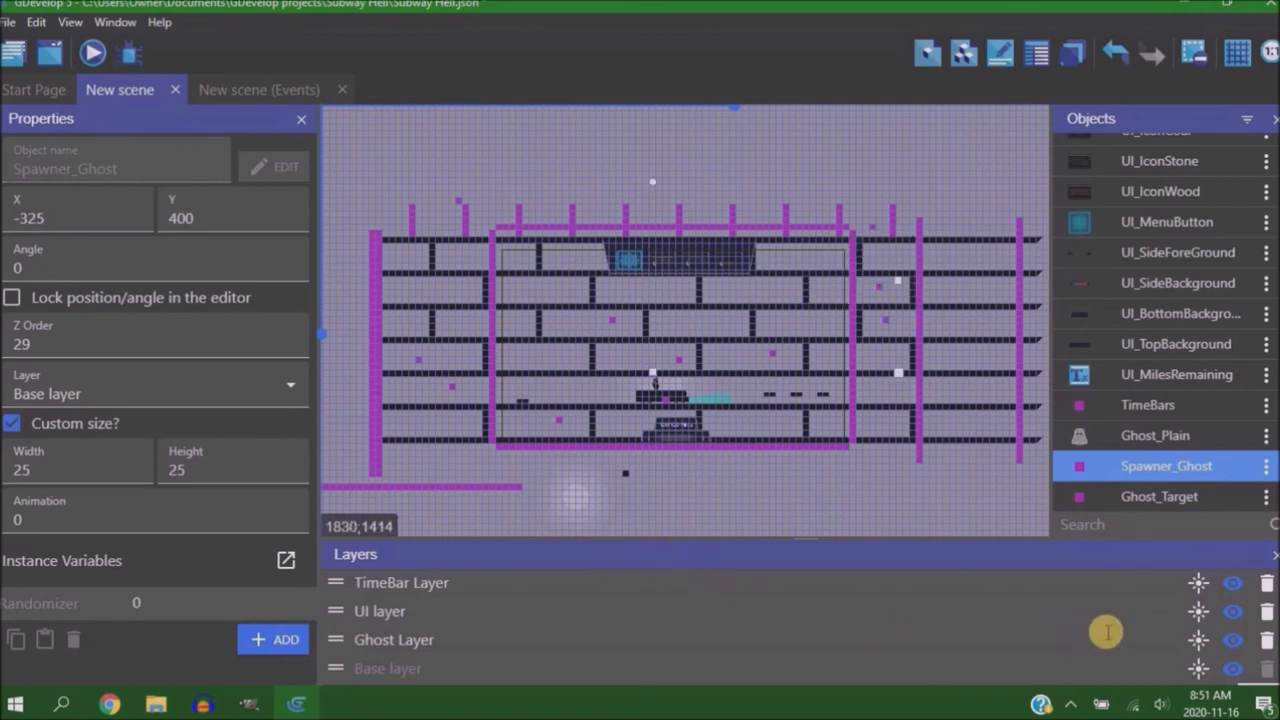
{"action": "left_click", "coordinate": [156, 384]}
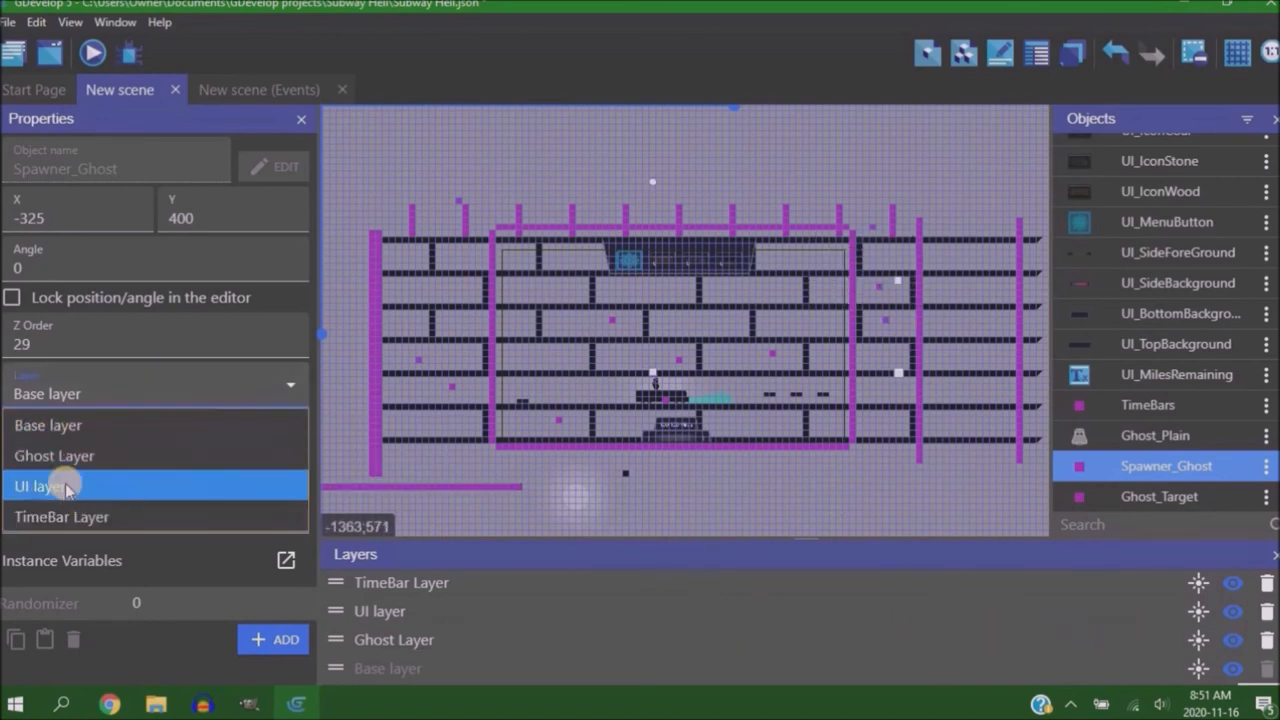